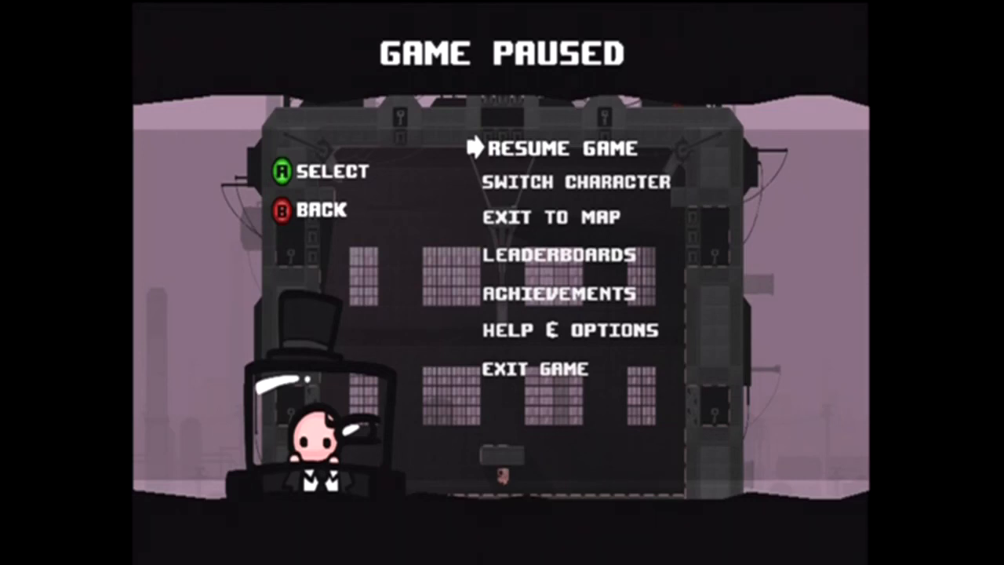
left_click(558, 147)
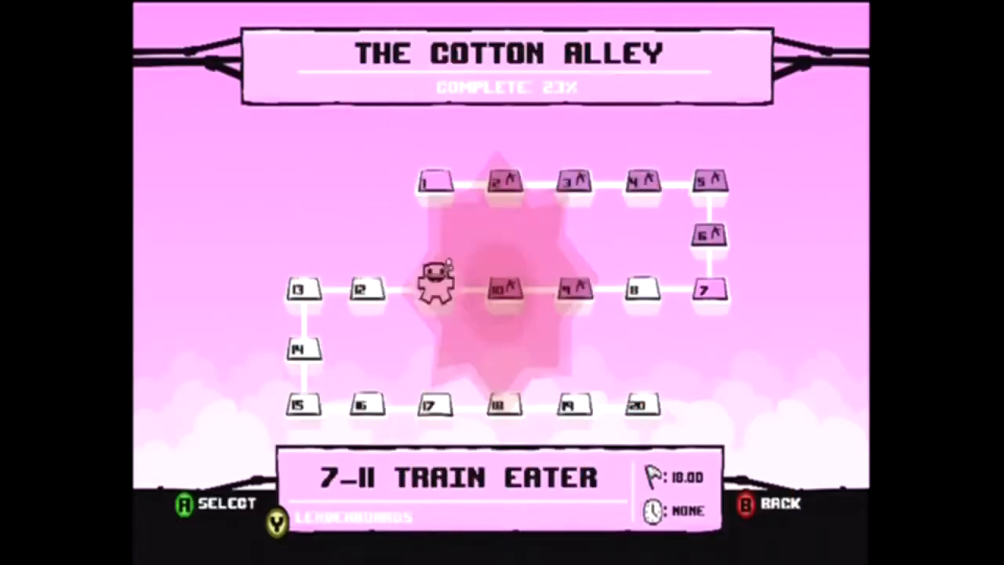
key("Right")
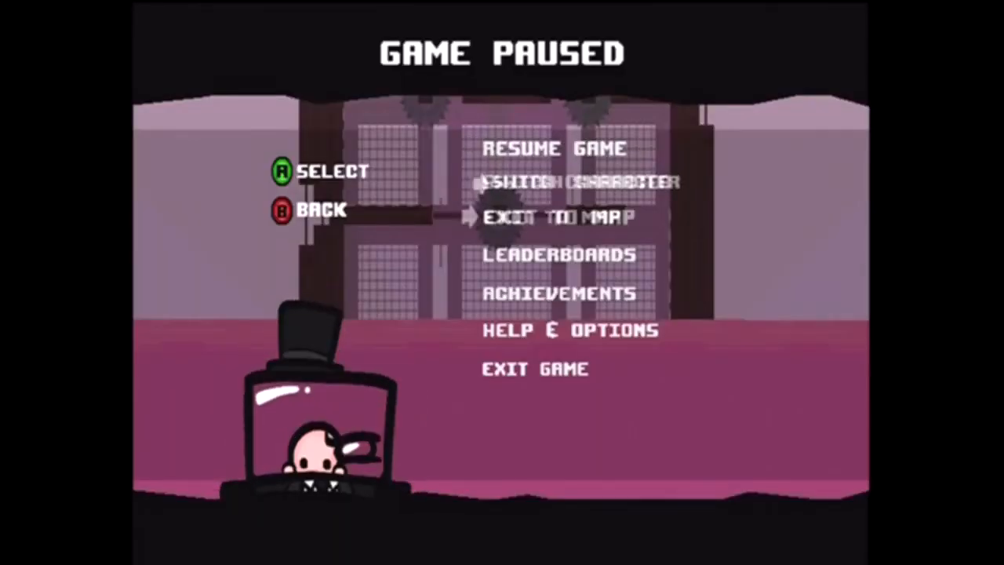
left_click(557, 217)
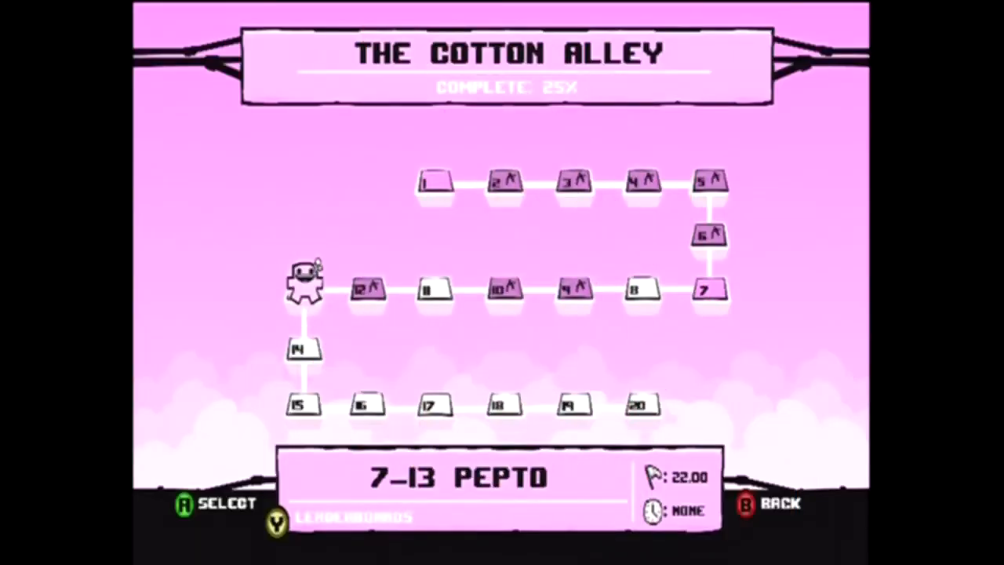